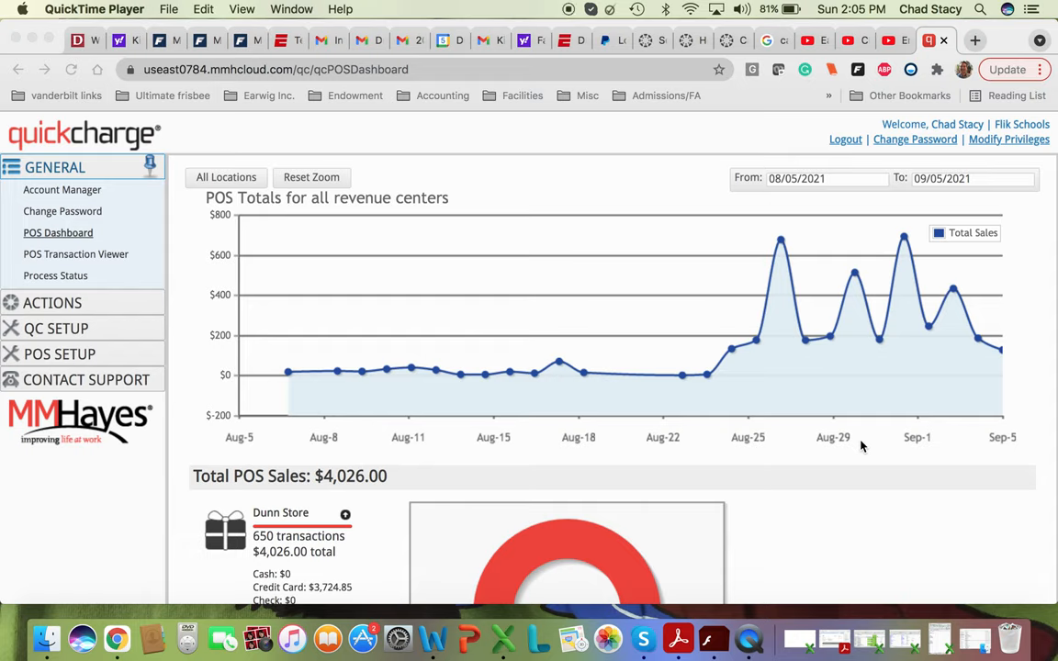
{"action": "mouse_move", "coordinate": [383, 287]}
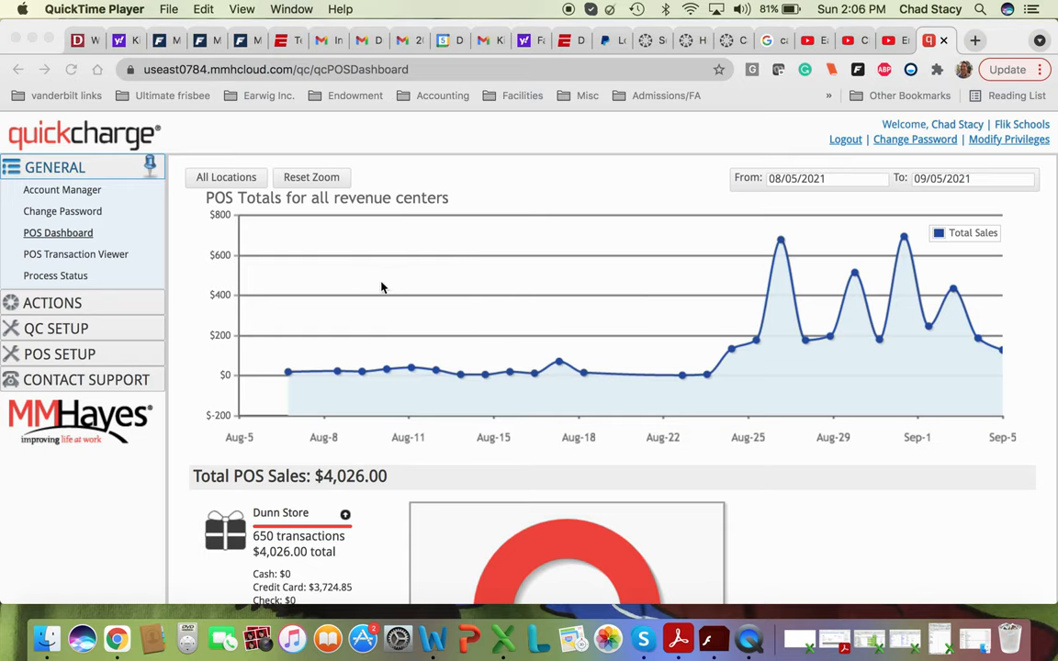
{"action": "mouse_move", "coordinate": [191, 320]}
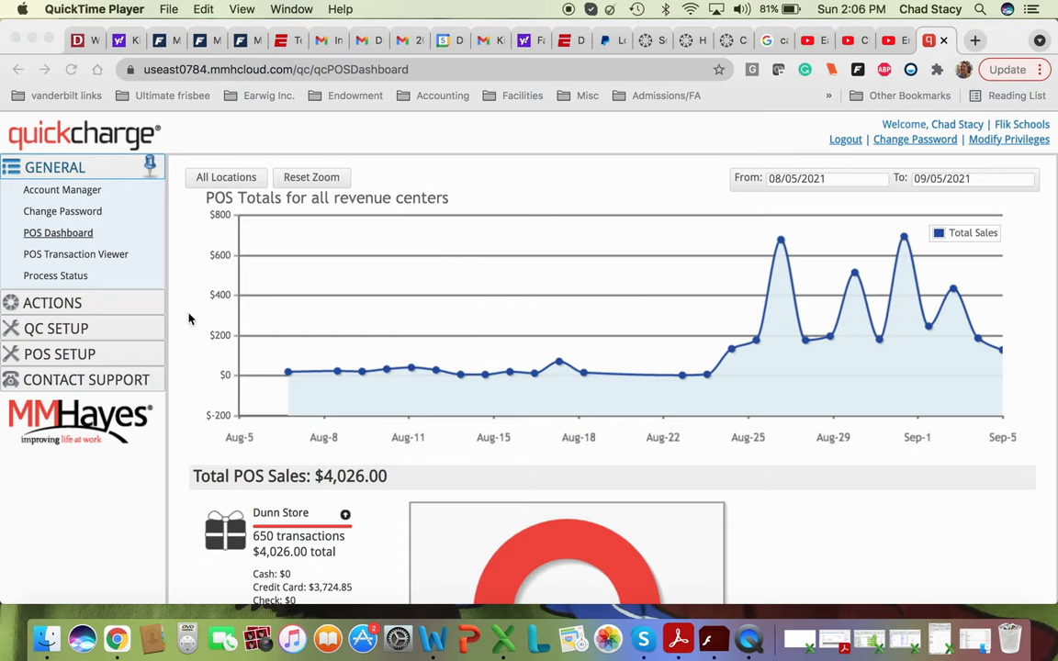
{"action": "mouse_move", "coordinate": [83, 358]}
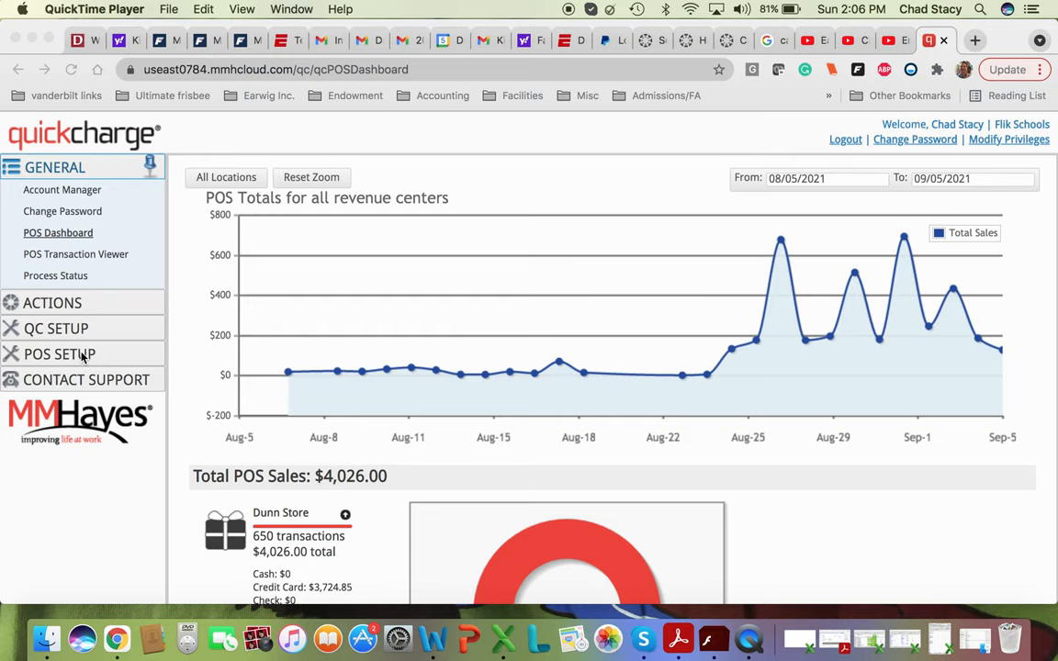
{"action": "mouse_move", "coordinate": [65, 358]}
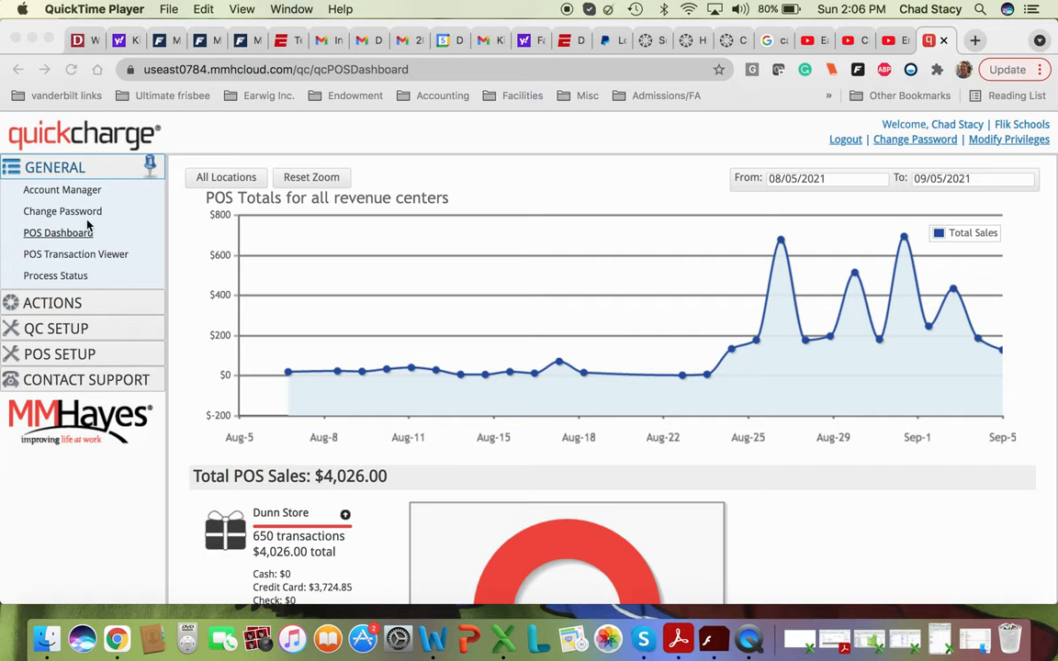
{"action": "mouse_move", "coordinate": [66, 358]}
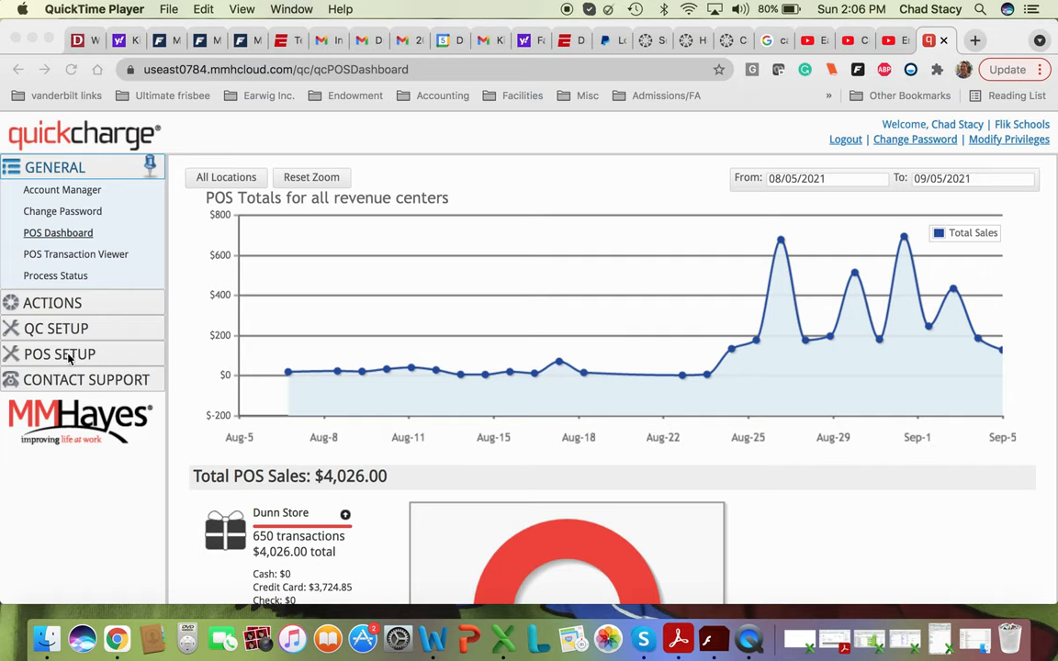
Step: Reach the Keypad Editor under POS SETUP, listing the twelve Dunn keypads
{"action": "left_click", "coordinate": [116, 638]}
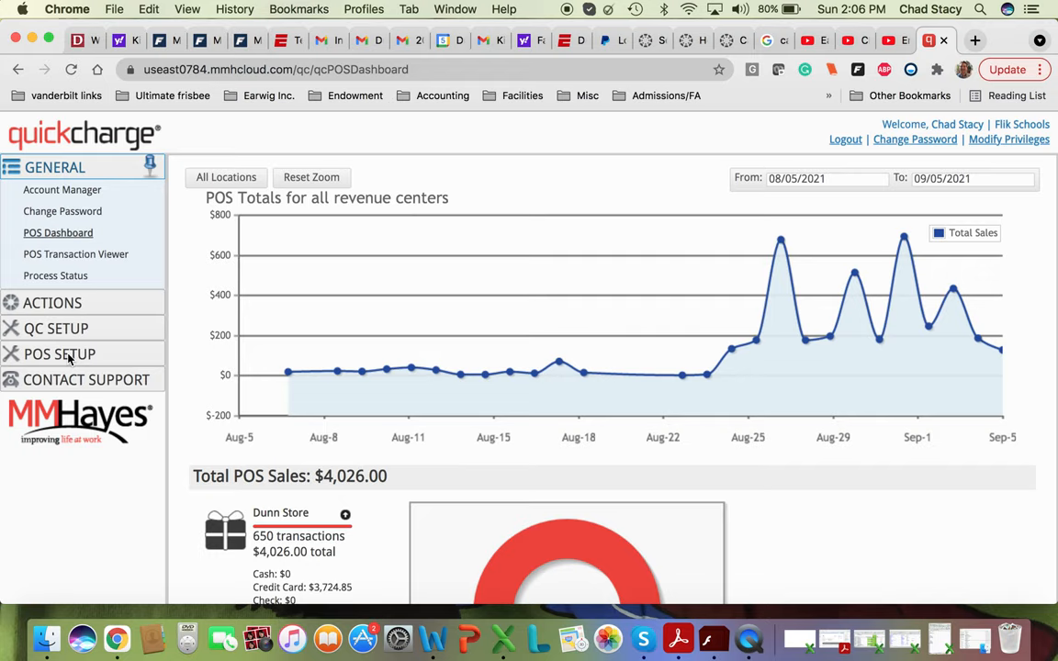
{"action": "mouse_move", "coordinate": [62, 375]}
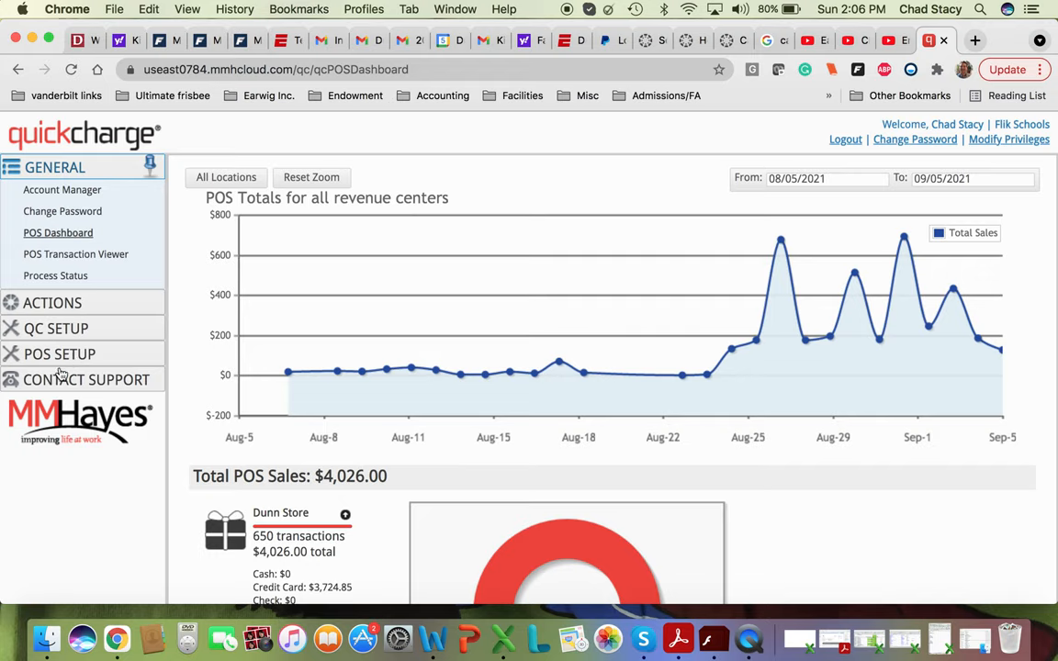
{"action": "left_click", "coordinate": [59, 353]}
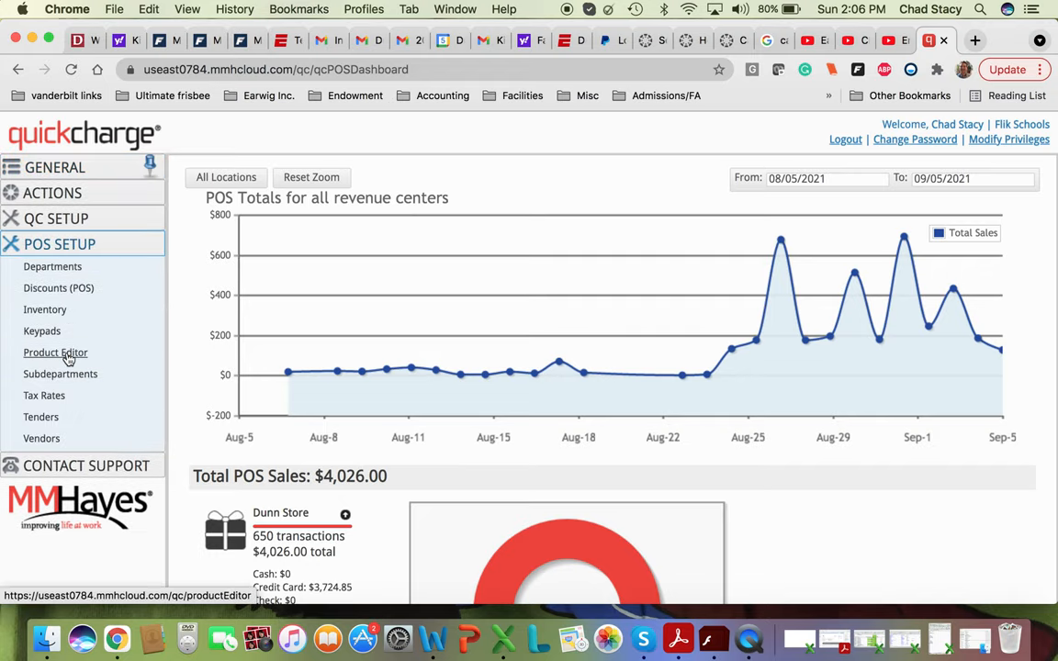
{"action": "mouse_move", "coordinate": [42, 331]}
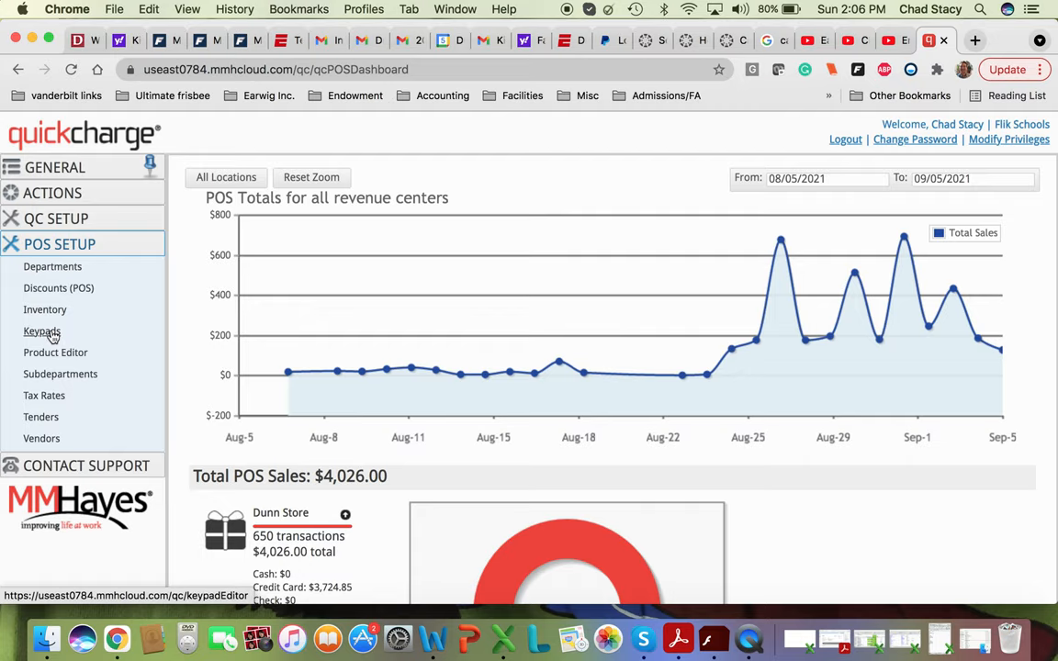
{"action": "left_click", "coordinate": [42, 331]}
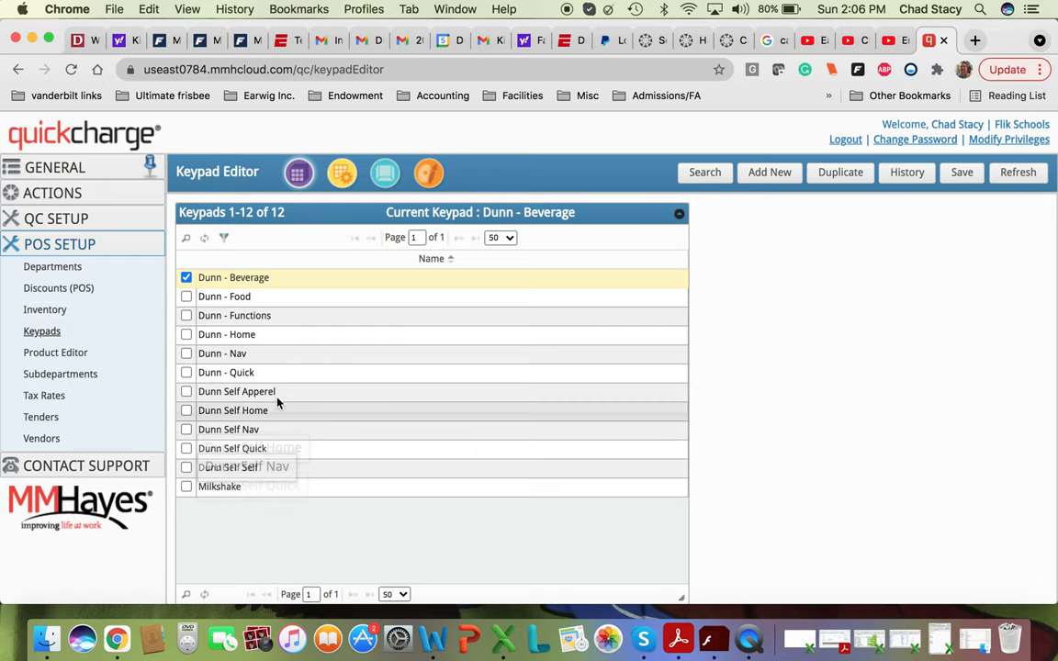
{"action": "mouse_move", "coordinate": [322, 375]}
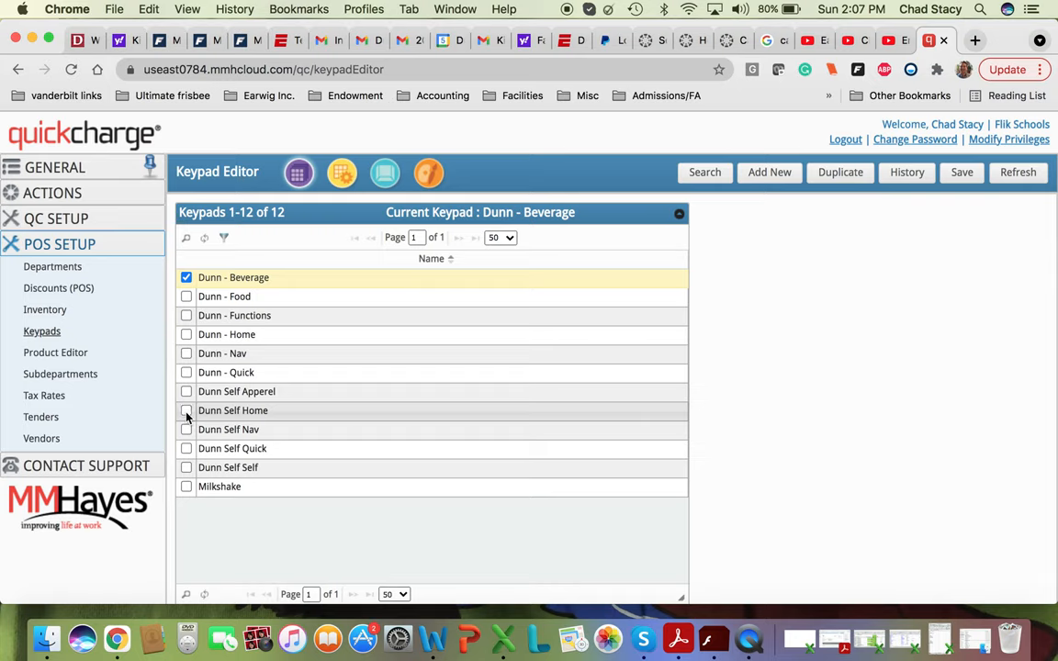
{"action": "left_click", "coordinate": [187, 411]}
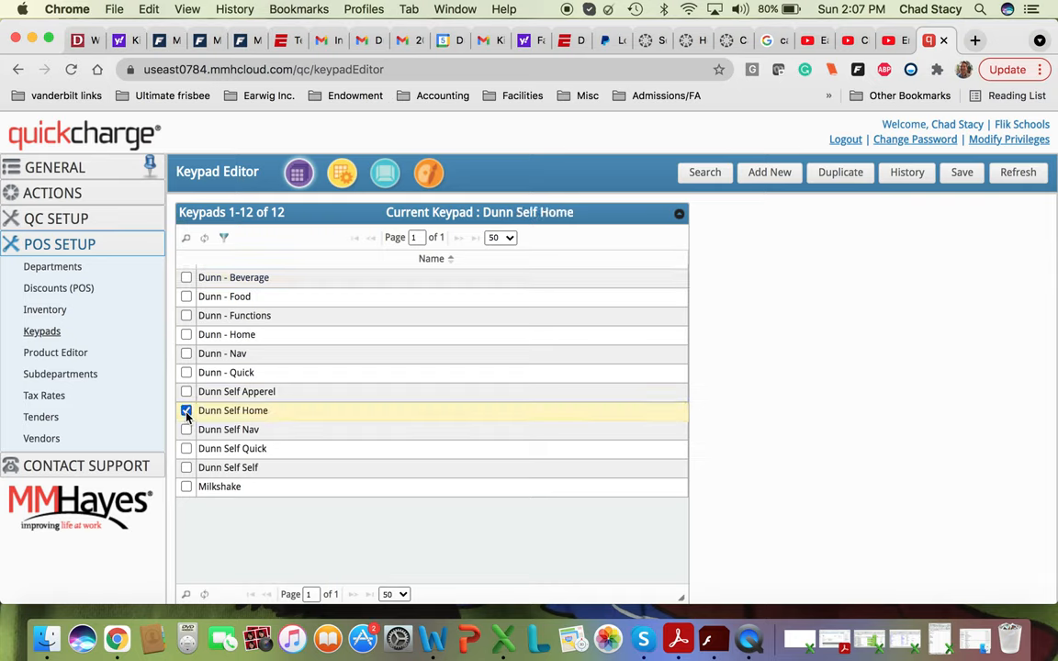
{"action": "mouse_move", "coordinate": [342, 172]}
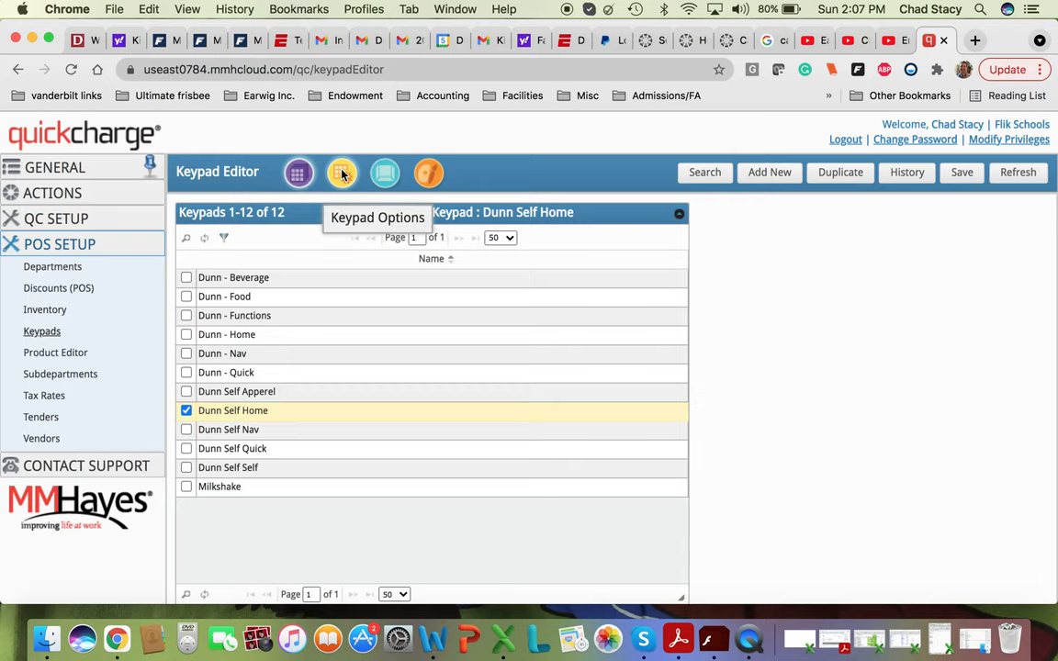
{"action": "left_click", "coordinate": [342, 173]}
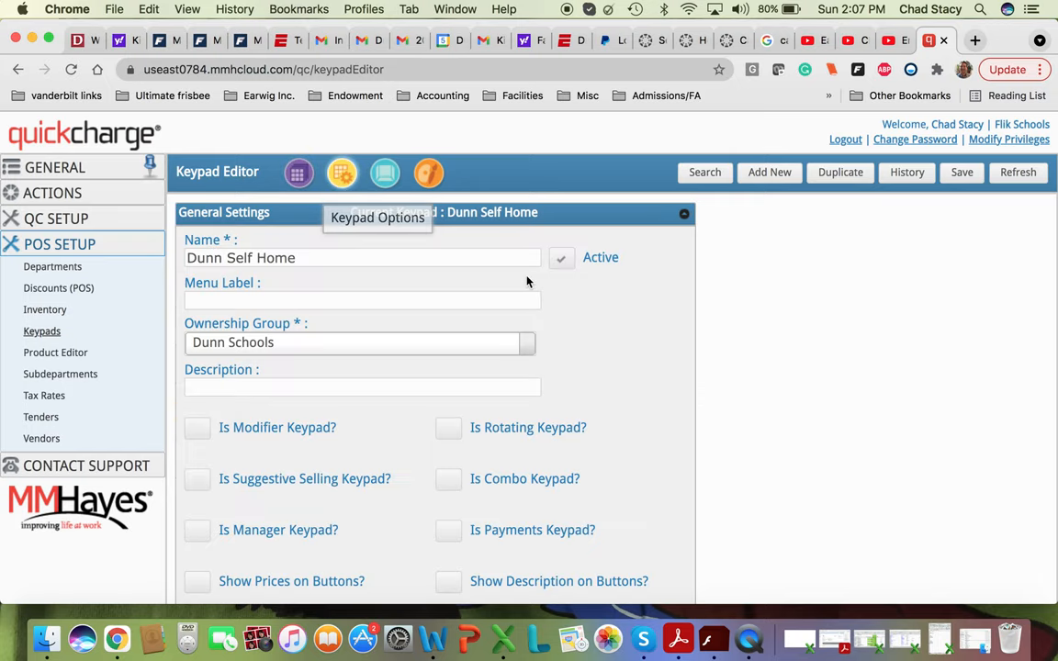
{"action": "scroll", "scroll_direction": "down", "scroll_amount": 3}
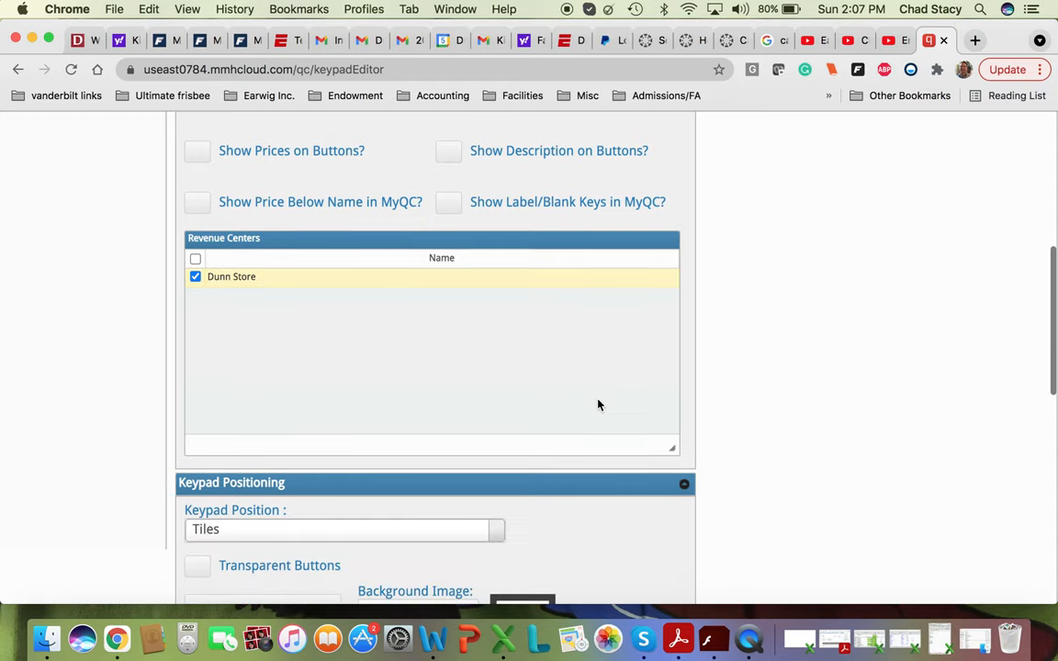
{"action": "scroll", "scroll_direction": "down", "scroll_amount": 3}
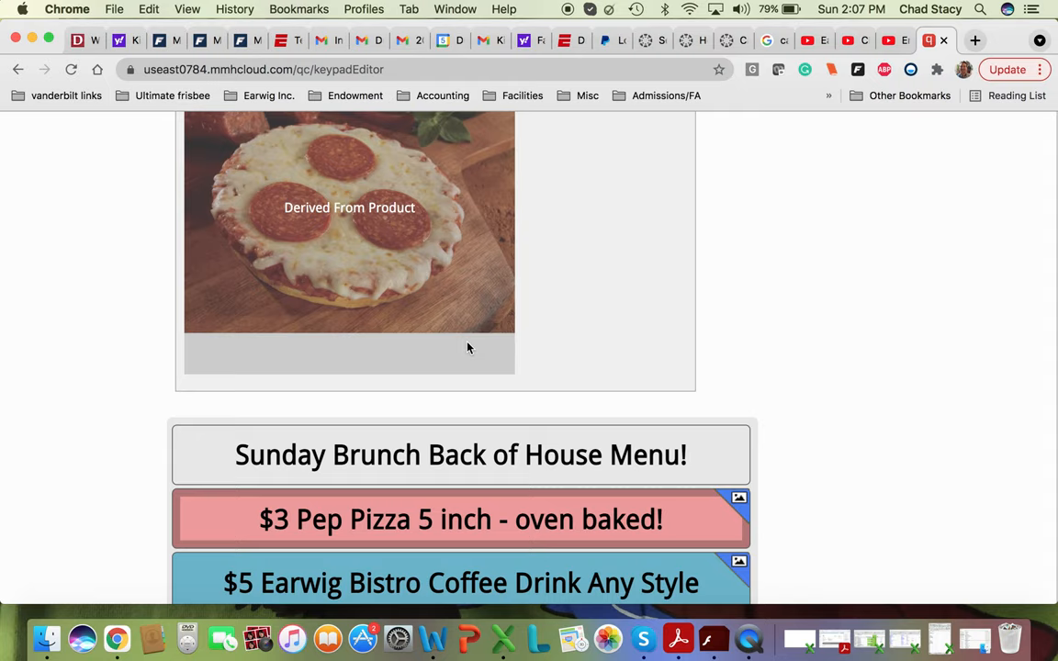
{"action": "mouse_move", "coordinate": [450, 250]}
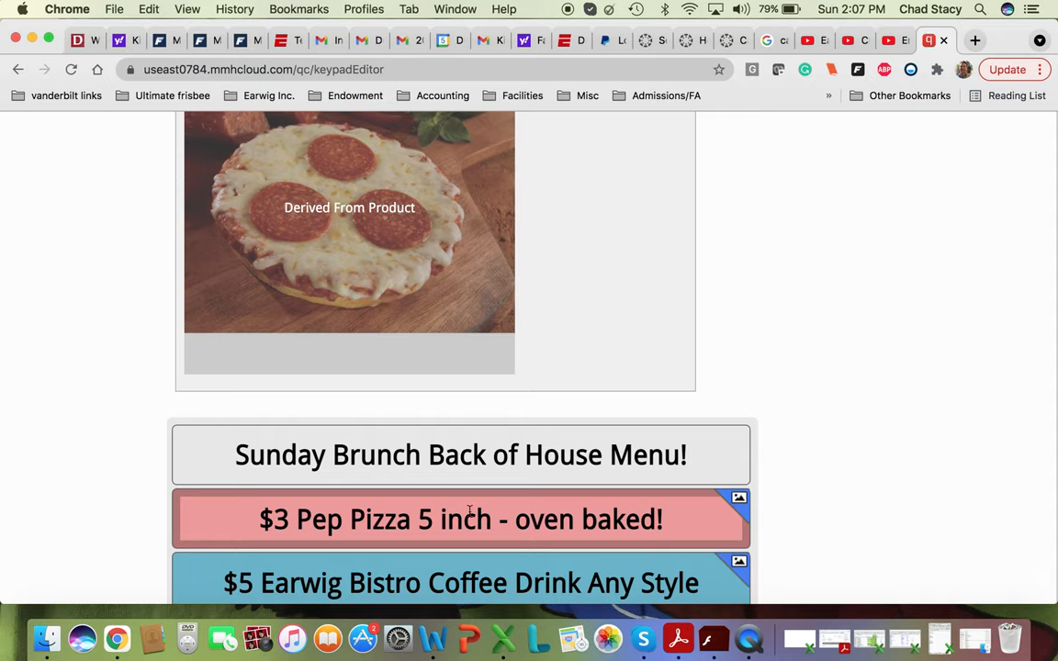
{"action": "mouse_move", "coordinate": [388, 287]}
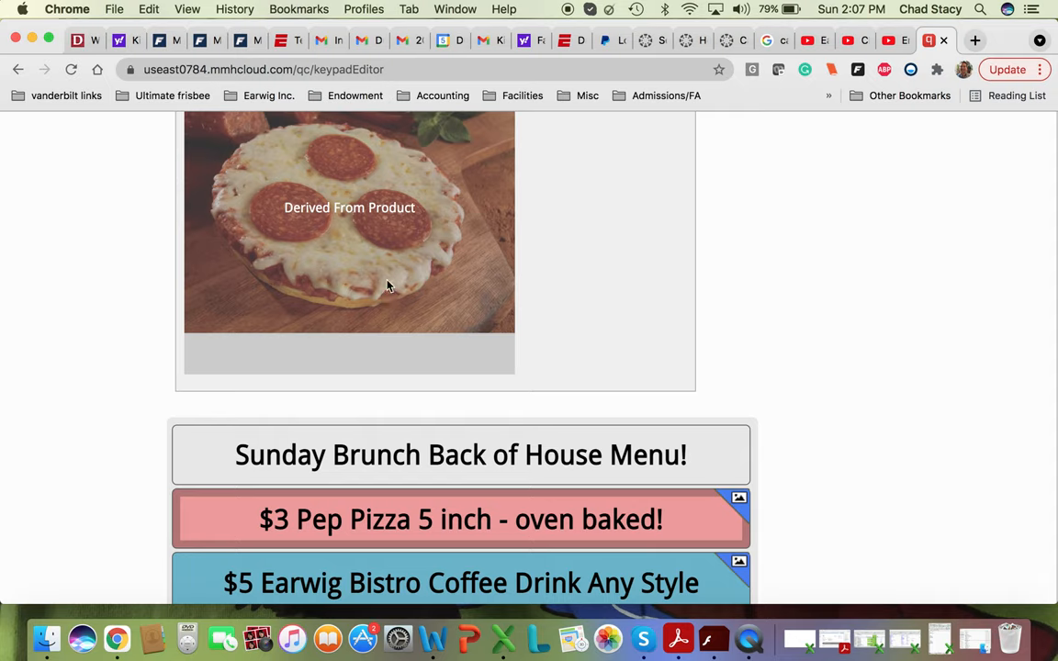
{"action": "scroll", "scroll_direction": "down", "scroll_amount": 3}
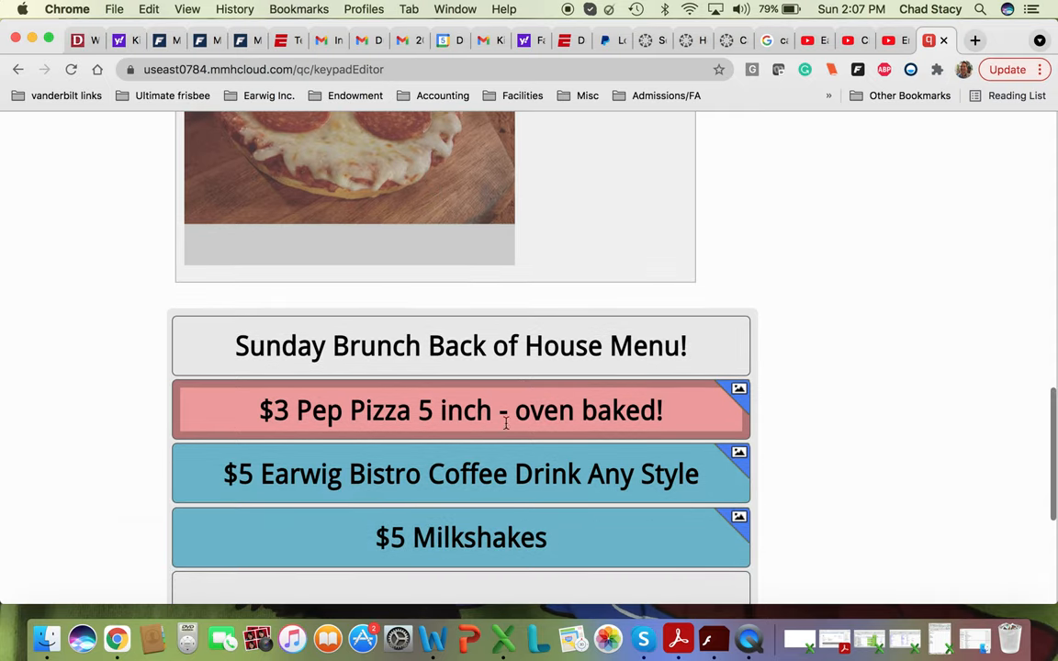
{"action": "mouse_move", "coordinate": [592, 206]}
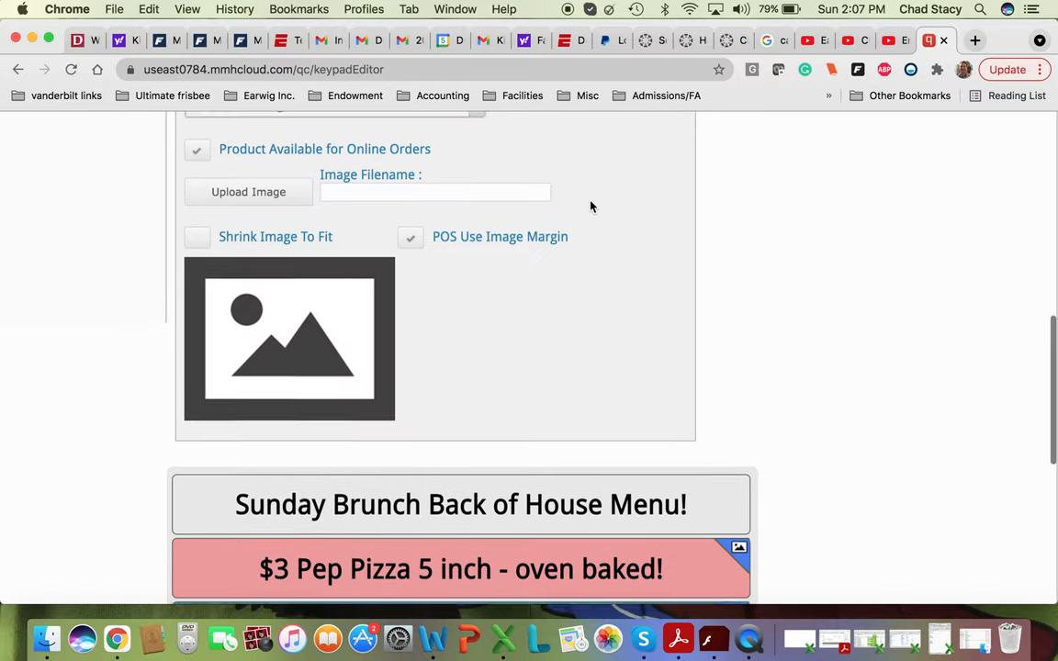
{"action": "scroll", "scroll_direction": "down", "scroll_amount": 3}
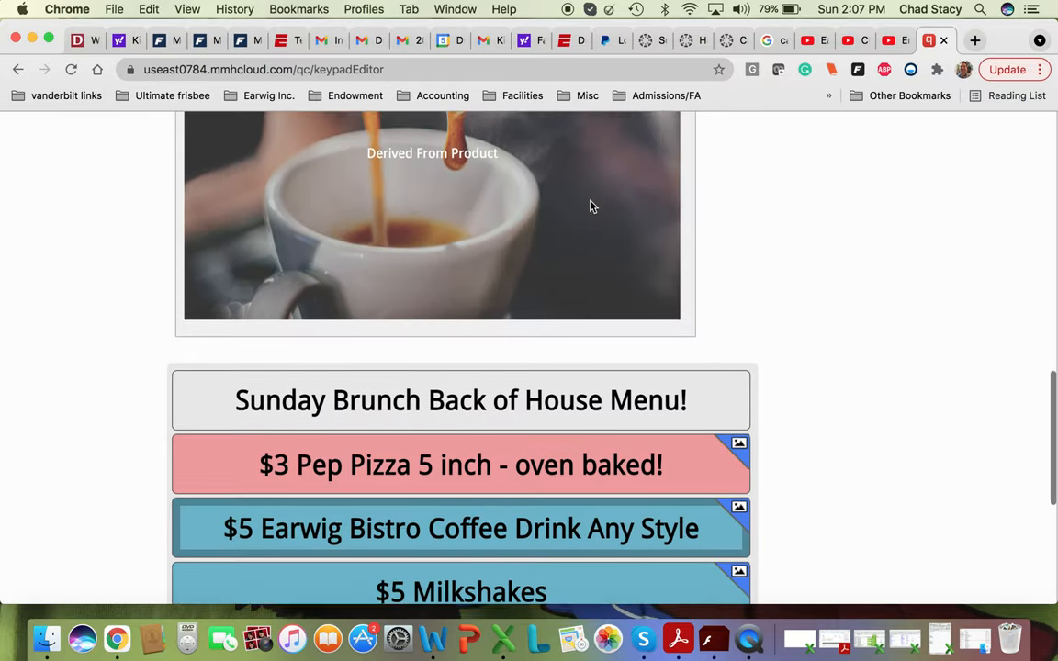
{"action": "scroll", "scroll_direction": "down", "scroll_amount": 3}
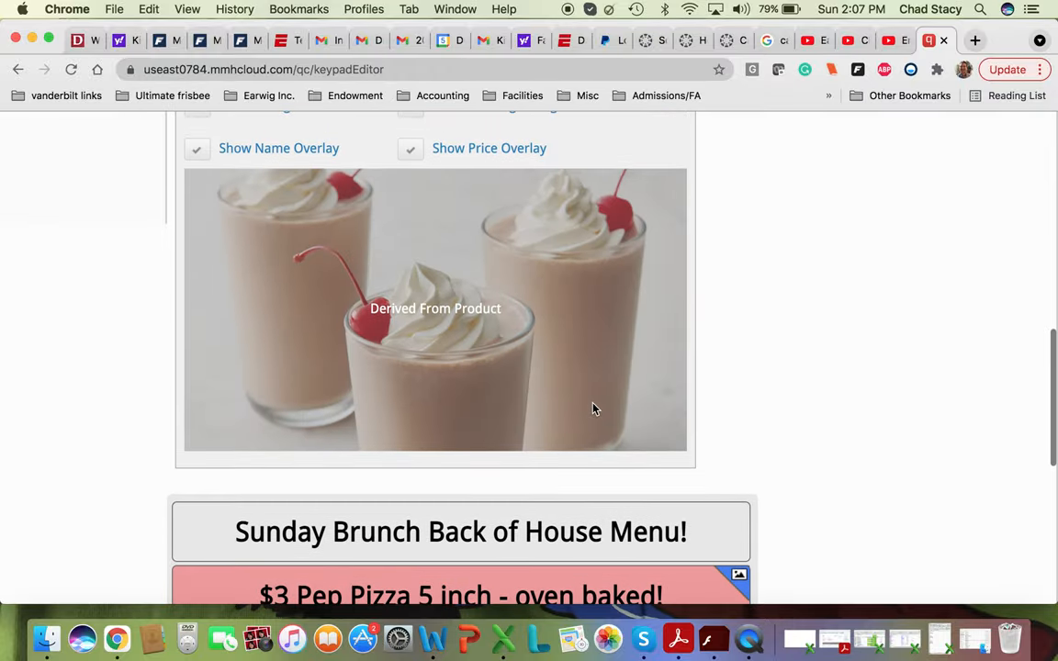
{"action": "scroll", "scroll_direction": "down", "scroll_amount": 3}
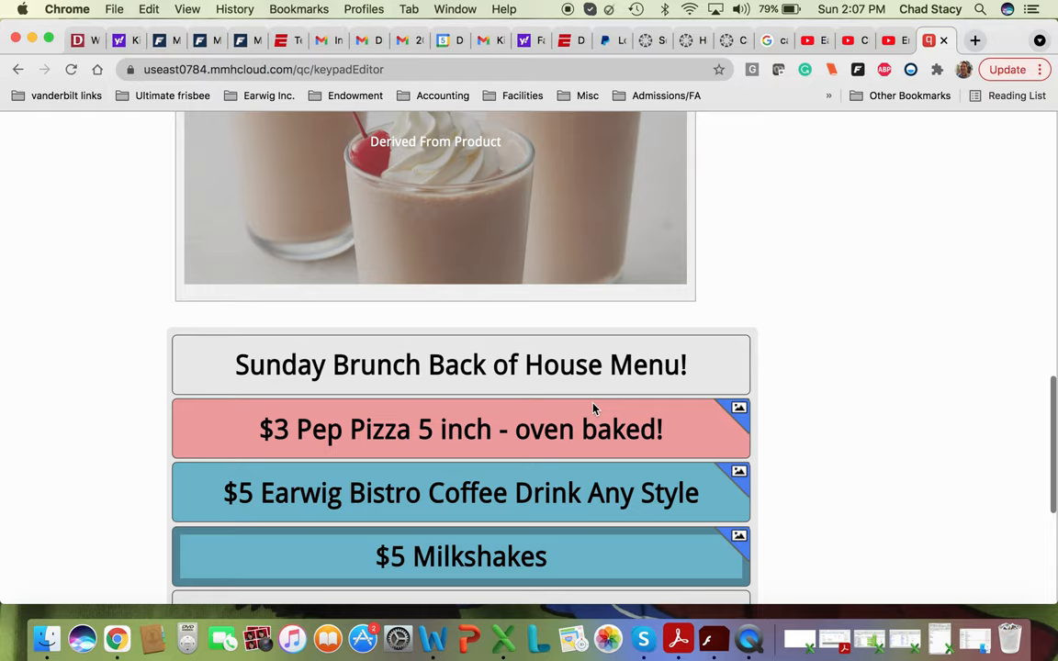
{"action": "mouse_move", "coordinate": [559, 367]}
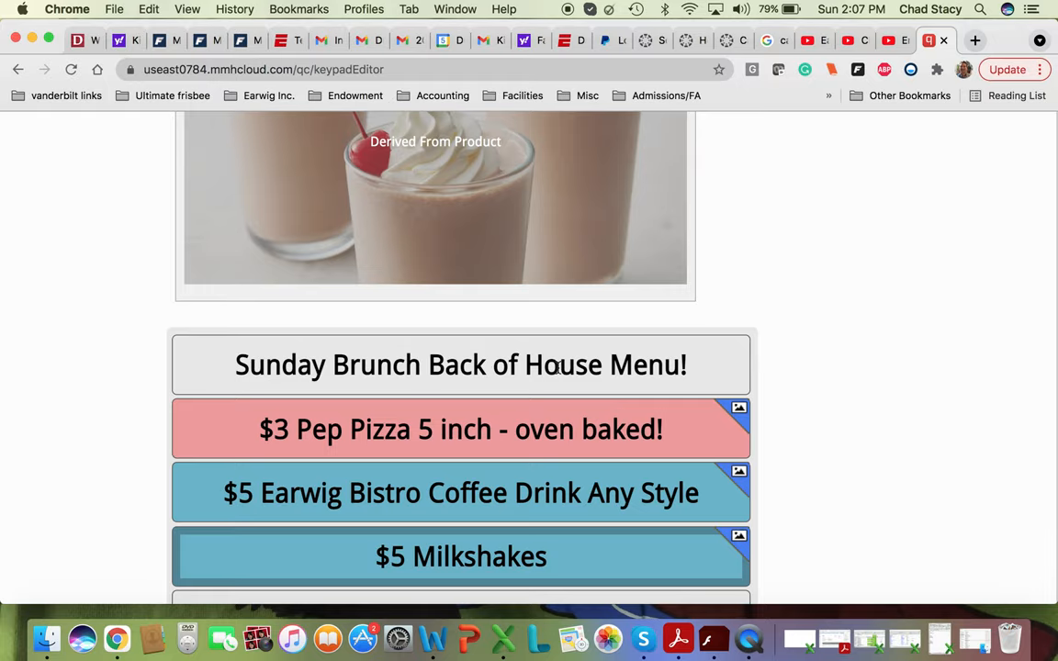
Step: Make the empty slot below $5 Milkshakes a Product-type button
{"action": "scroll", "scroll_direction": "down", "scroll_amount": 3}
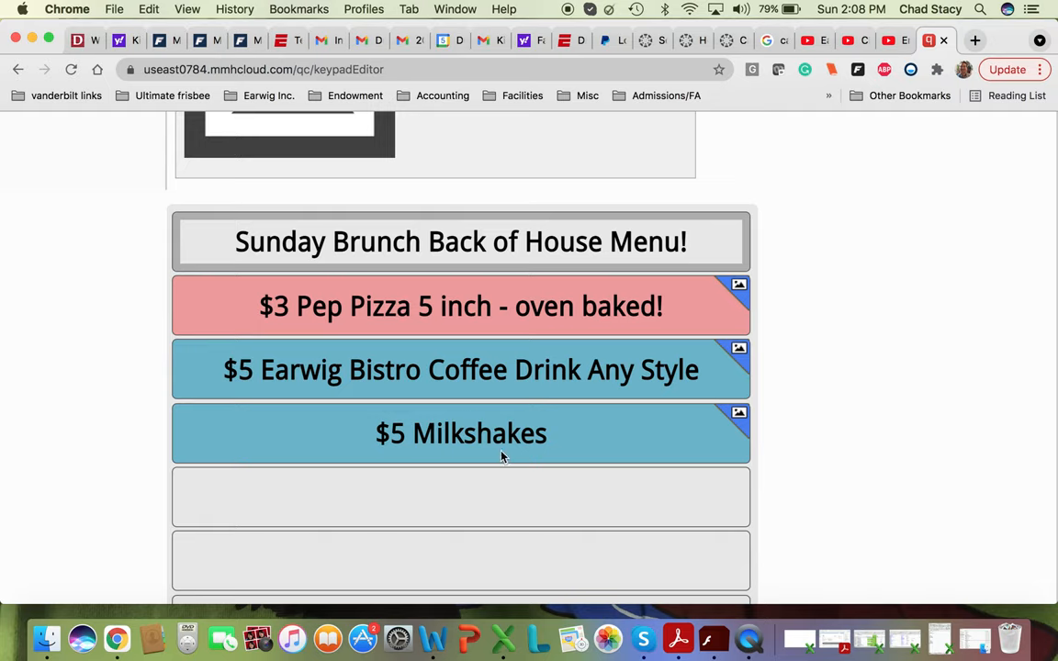
{"action": "mouse_move", "coordinate": [471, 496]}
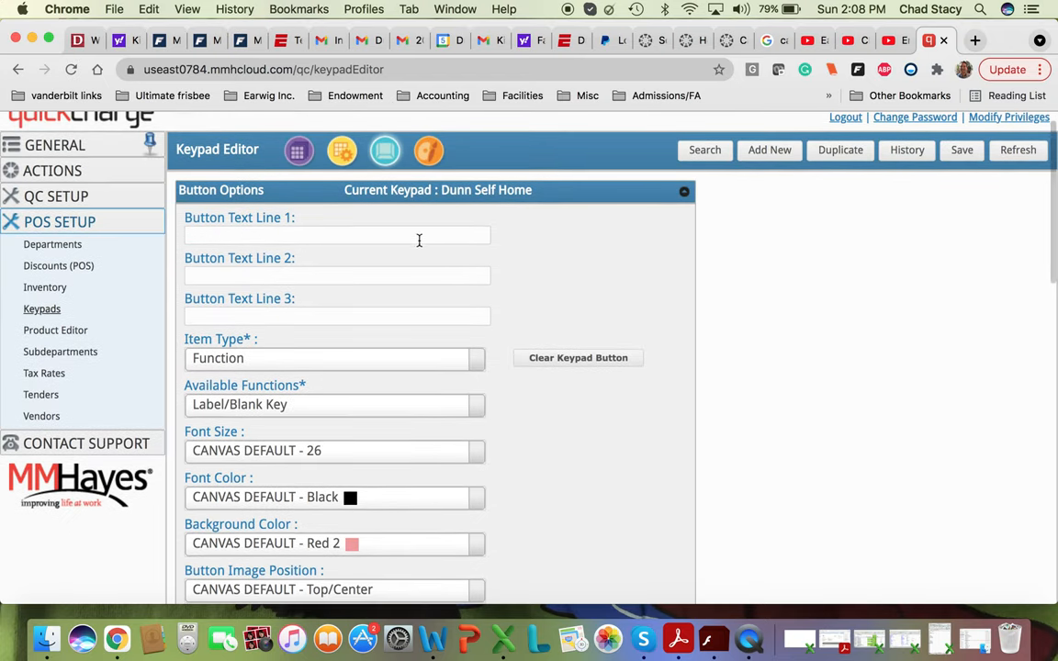
{"action": "type", "text": "sh"}
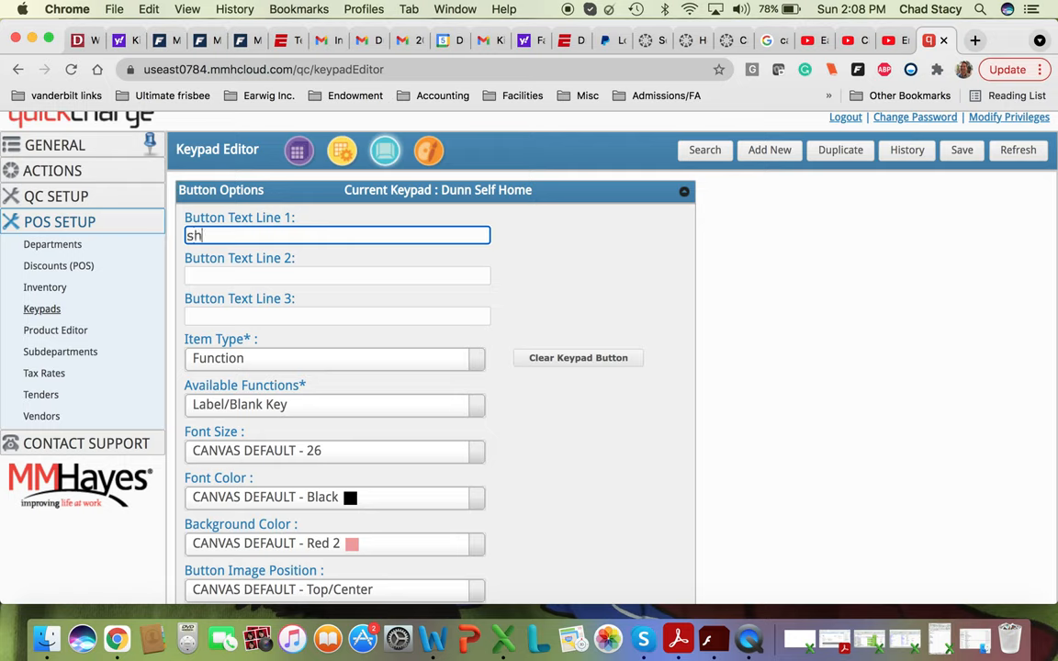
{"action": "type", "text": "rimp"}
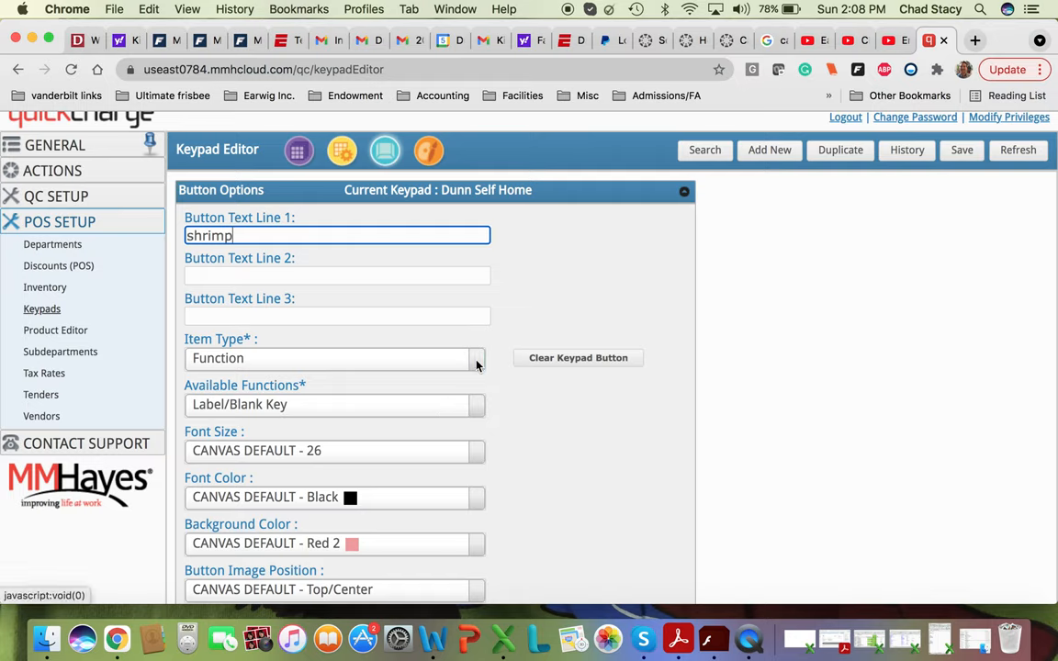
{"action": "left_click", "coordinate": [334, 358]}
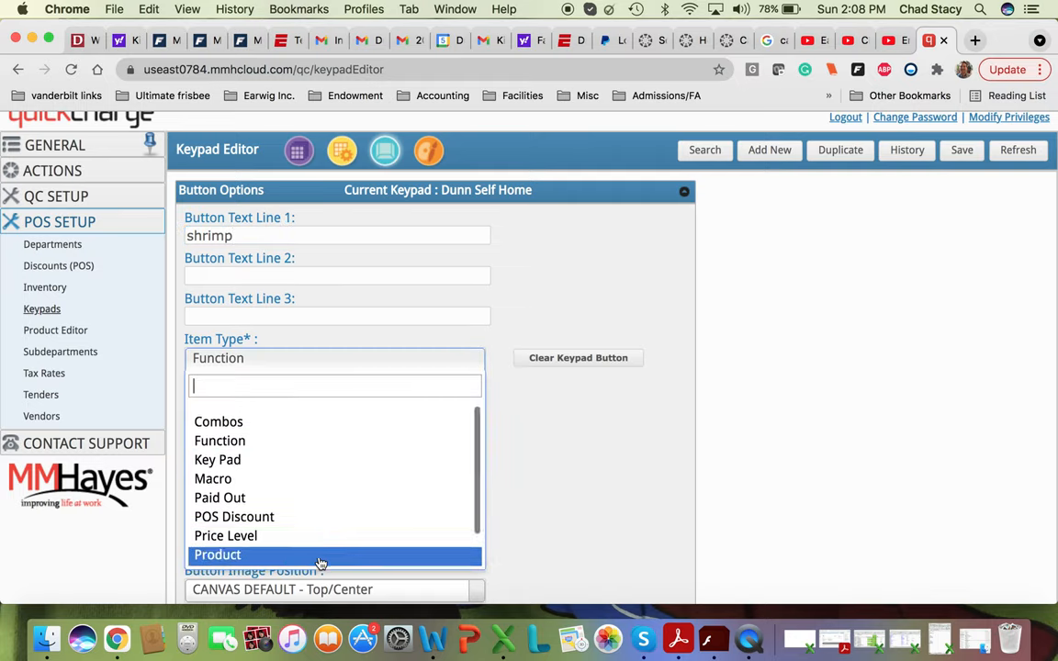
{"action": "left_click", "coordinate": [217, 555]}
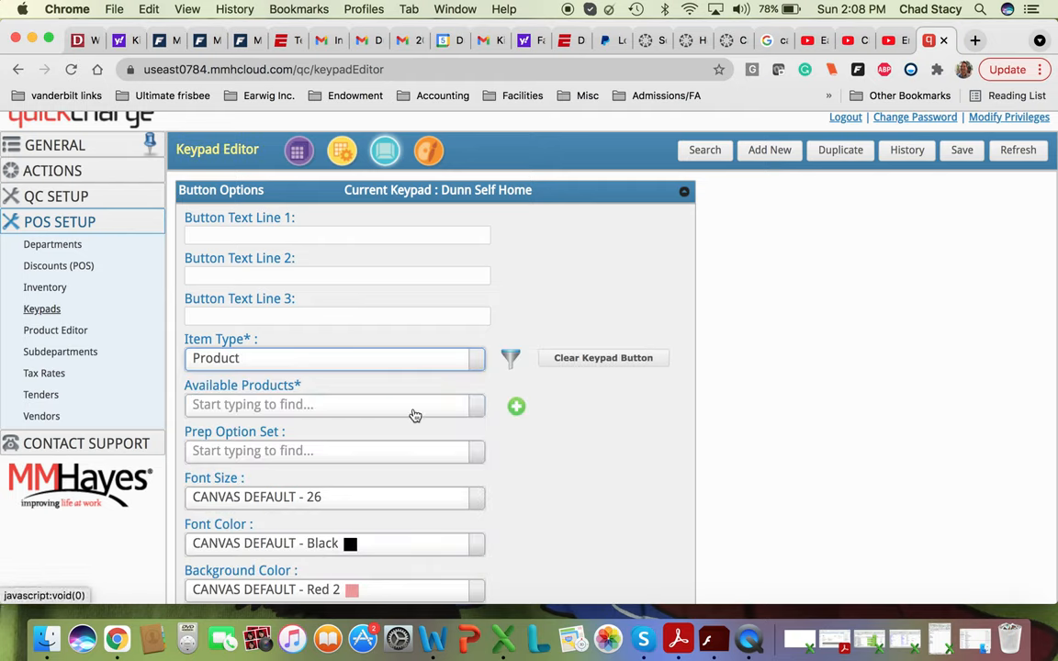
Step: Assign Annie's Strawberry Fruit Snacks as the button's product
{"action": "left_click", "coordinate": [330, 406]}
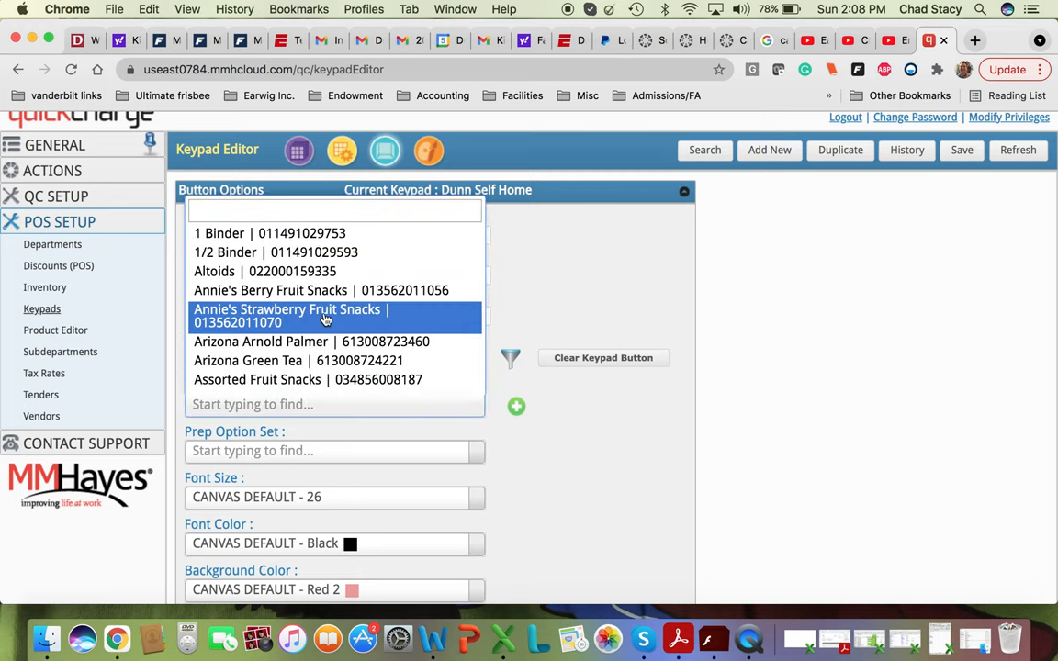
{"action": "left_click", "coordinate": [323, 317]}
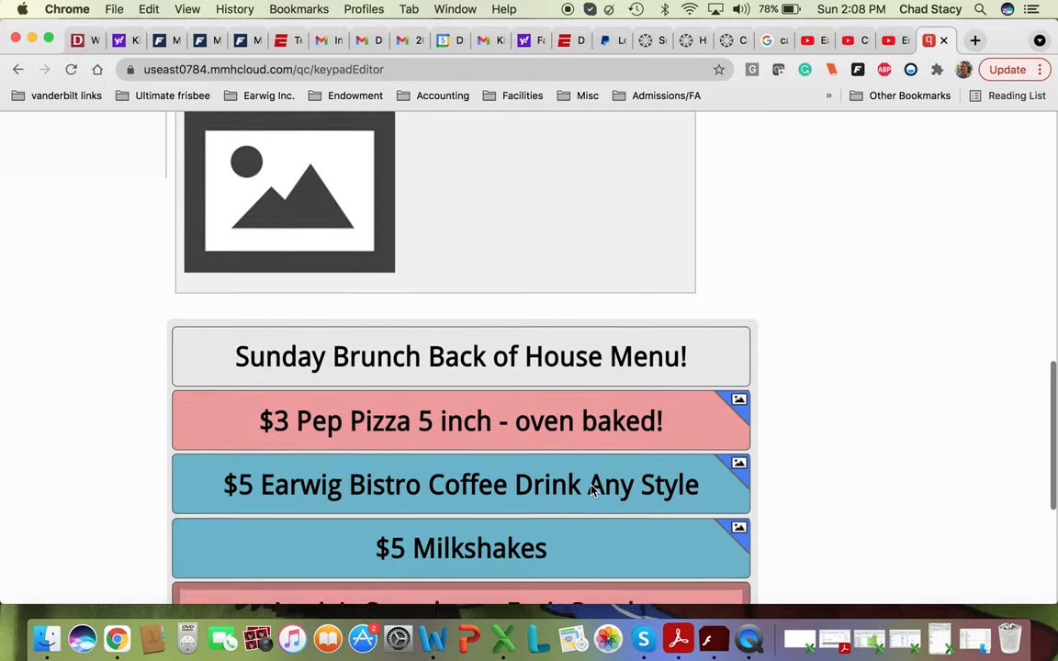
Step: Set Button Text Line 1 to 'fruit snacks' and save the label
{"action": "scroll", "scroll_direction": "down", "scroll_amount": 3}
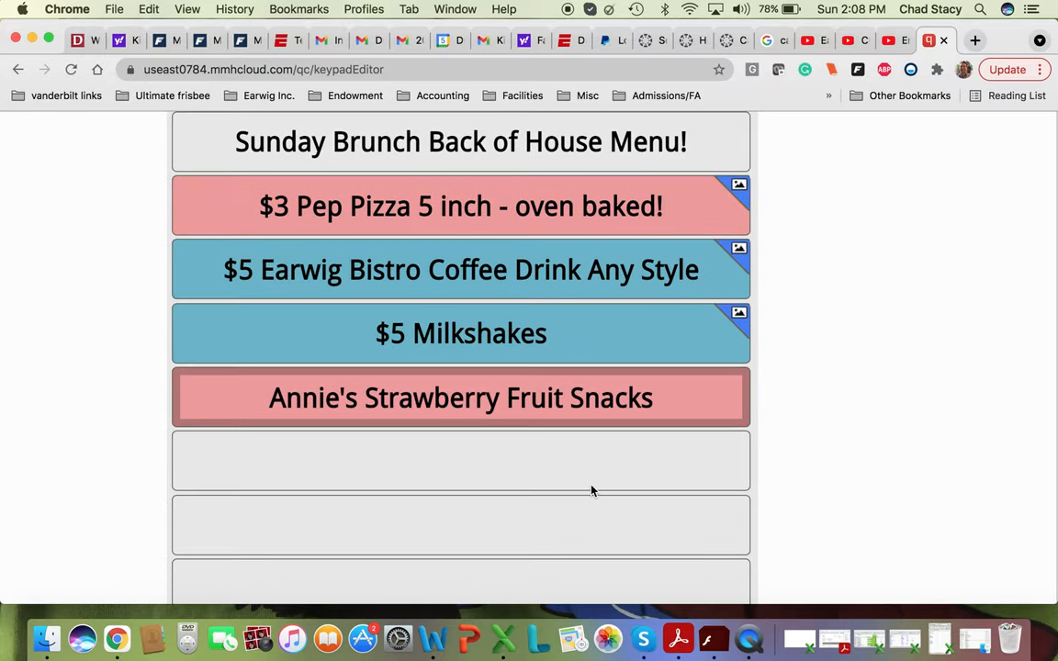
{"action": "left_click", "coordinate": [460, 397]}
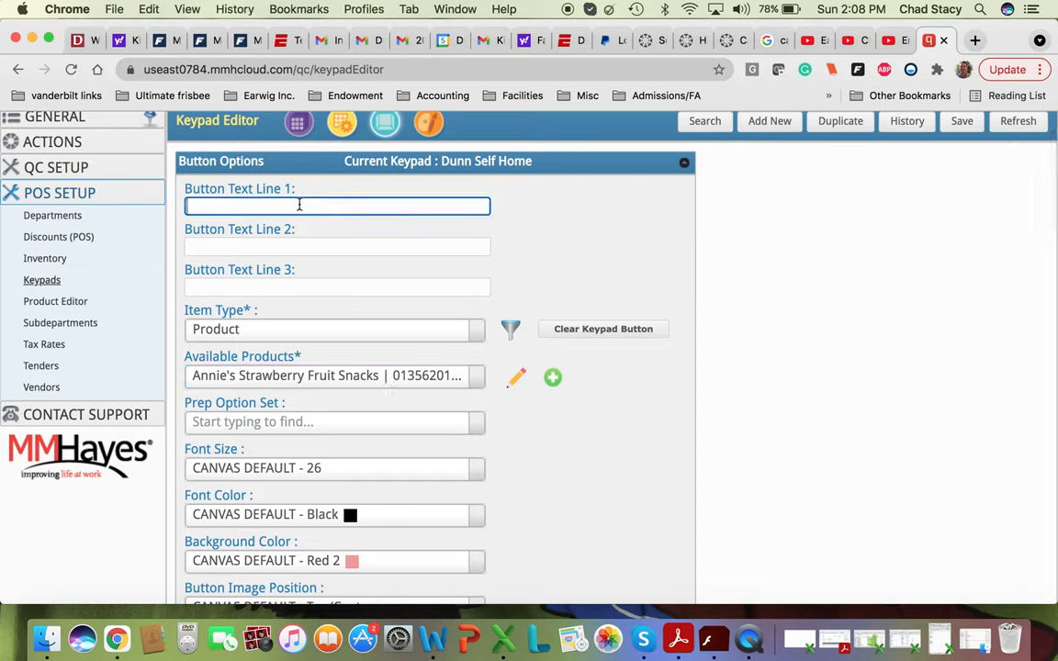
{"action": "type", "text": "fruit"}
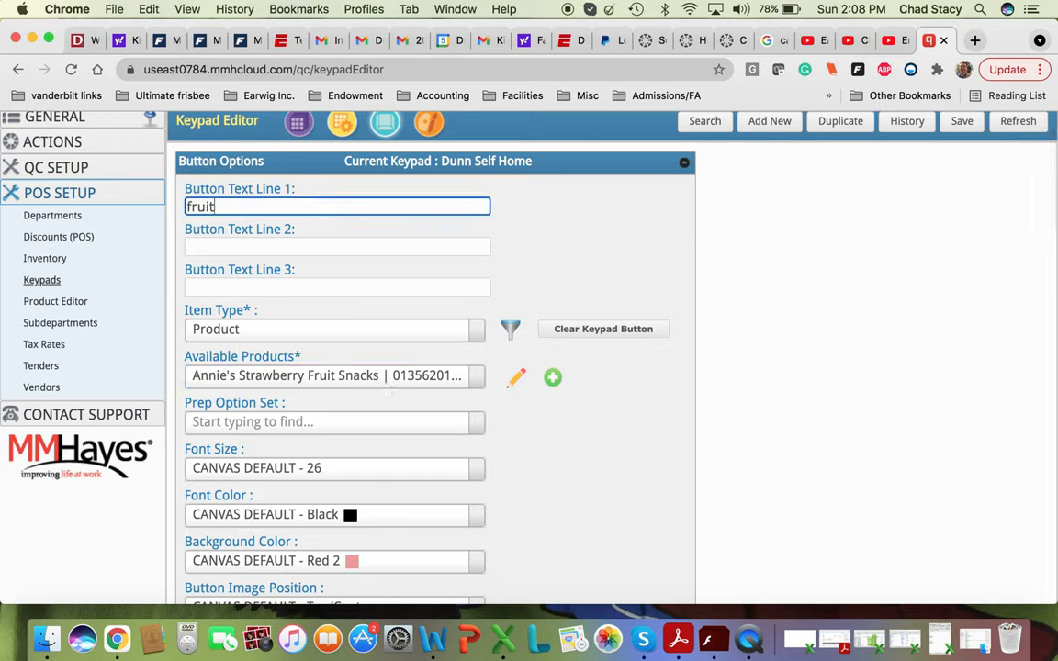
{"action": "type", "text": "snack"}
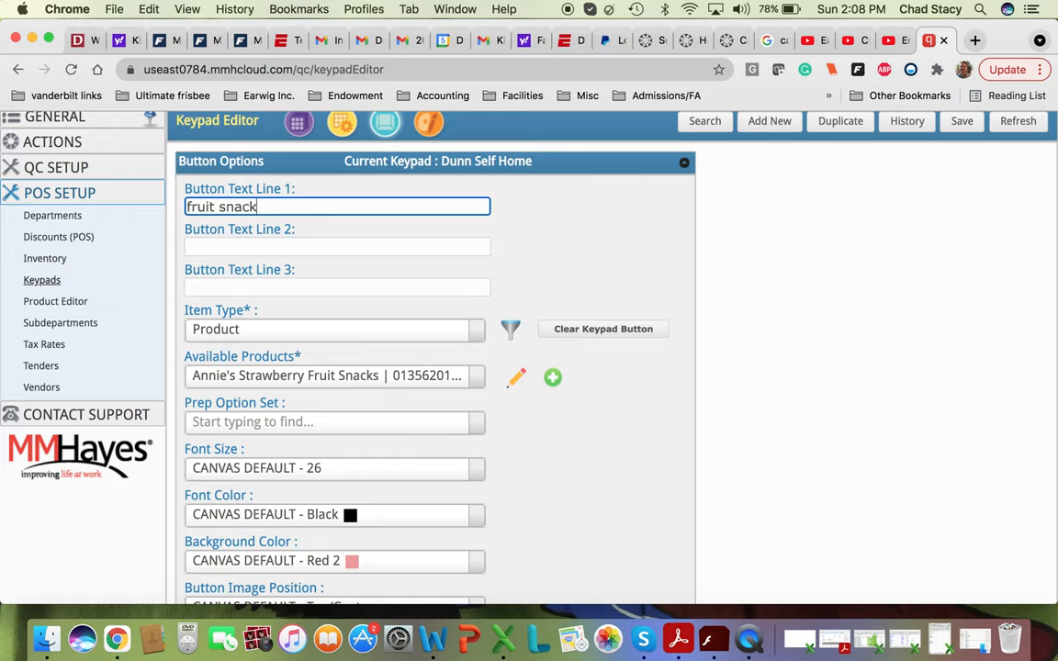
{"action": "type", "text": "s"}
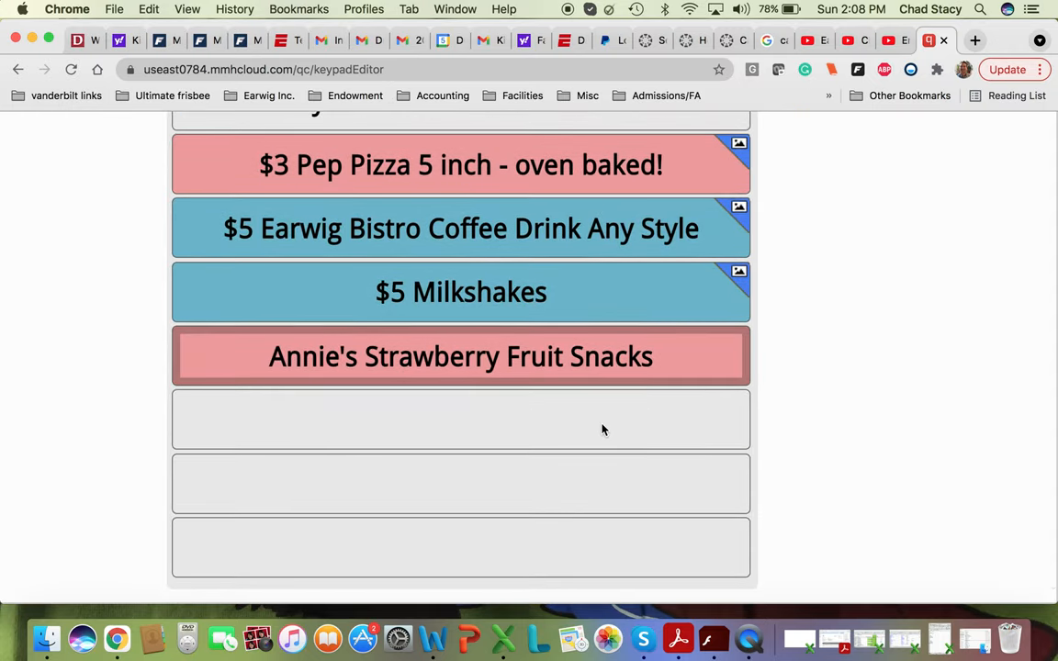
{"action": "left_click", "coordinate": [459, 356]}
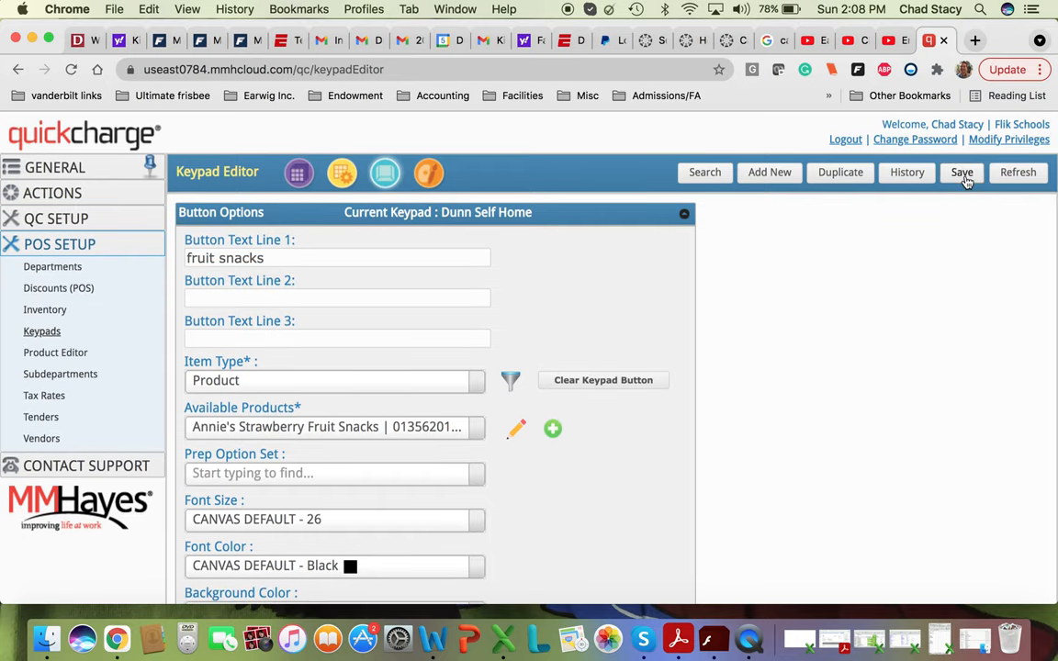
Step: Review the keypad preview and save the keypad with the new red button
{"action": "scroll", "scroll_direction": "down", "scroll_amount": 3}
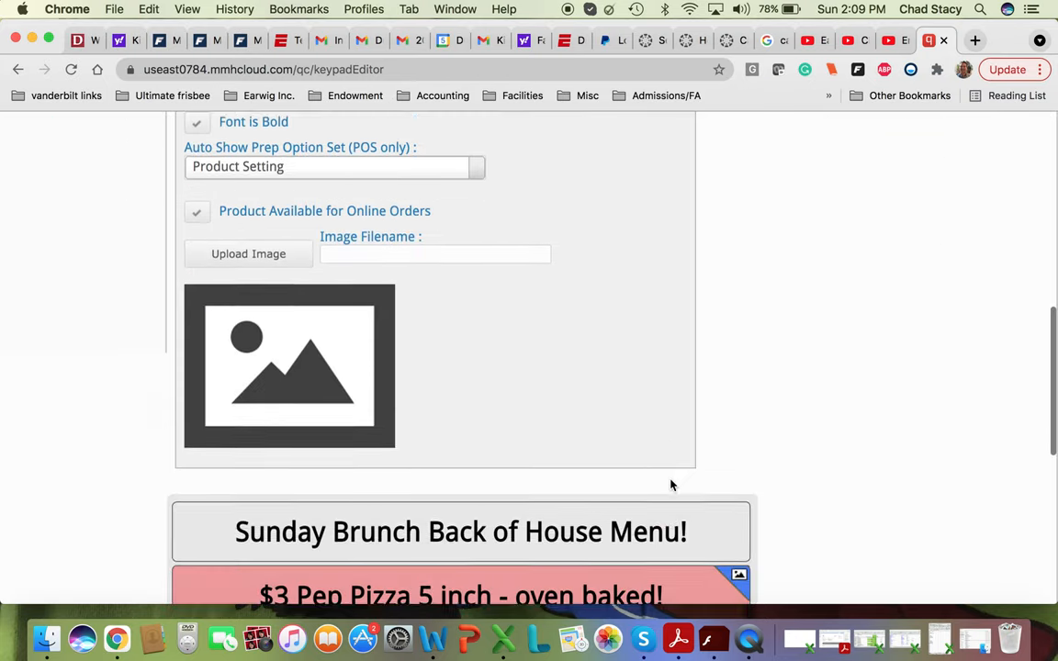
{"action": "scroll", "scroll_direction": "down", "scroll_amount": 3}
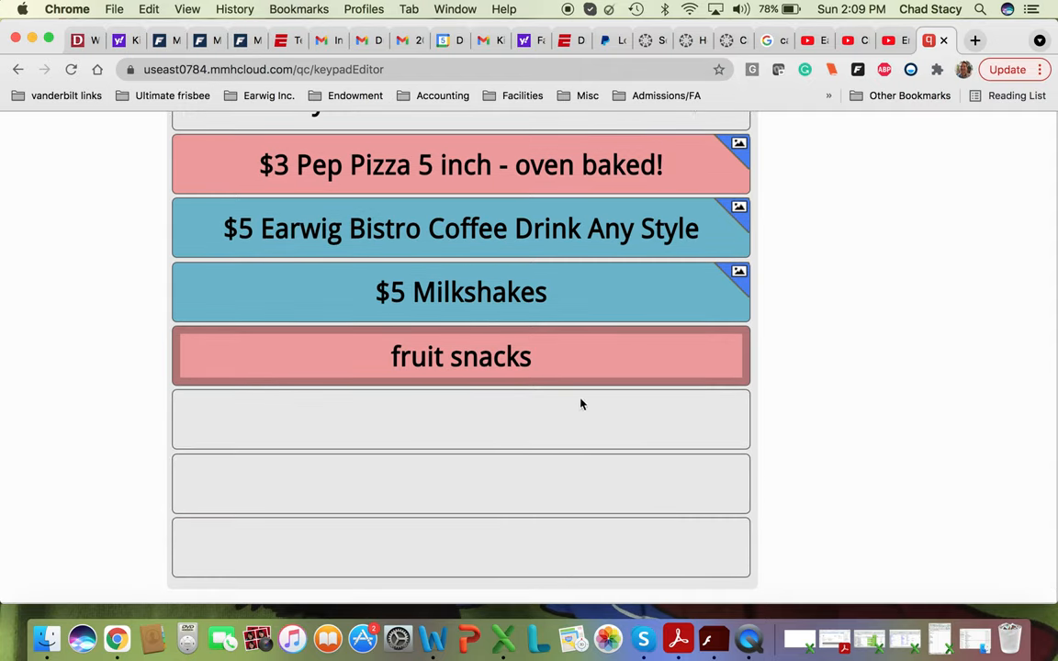
{"action": "scroll", "scroll_direction": "up", "scroll_amount": 3}
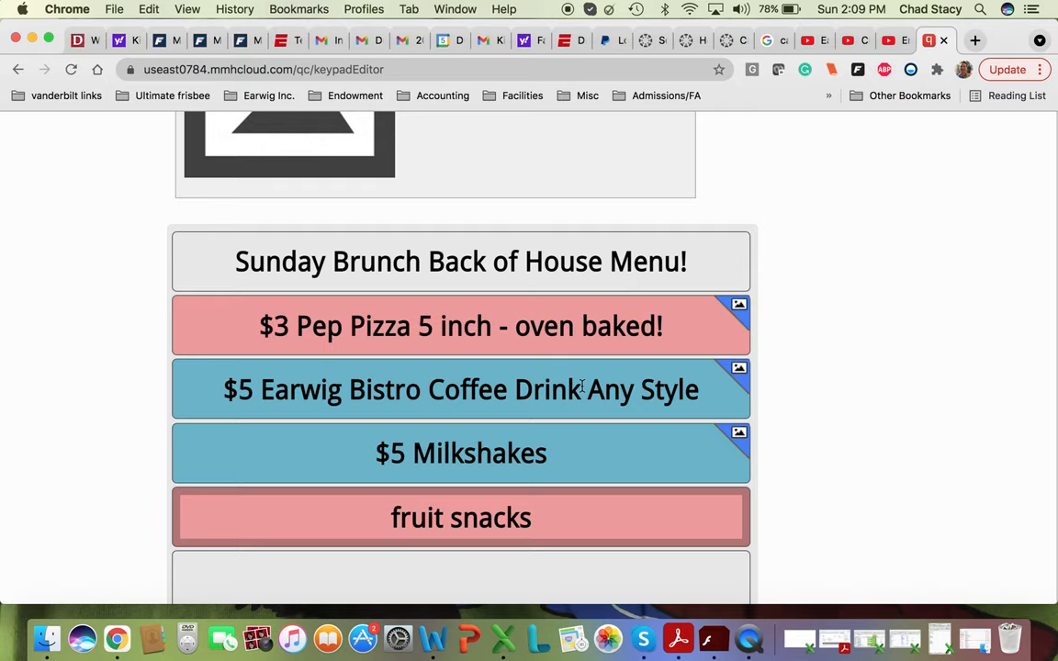
{"action": "mouse_move", "coordinate": [774, 330]}
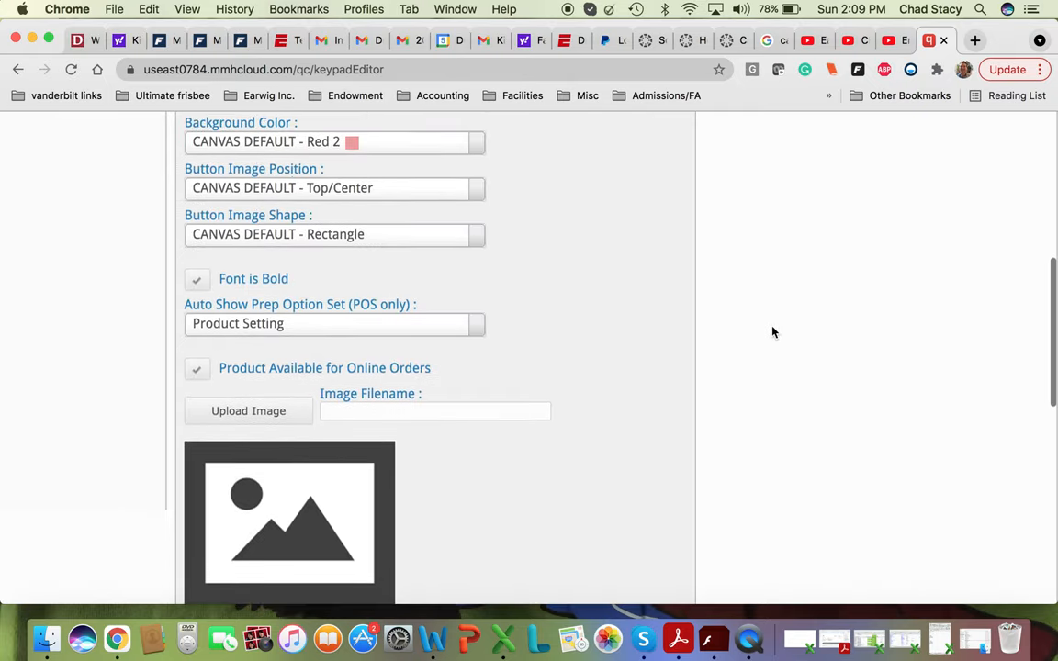
{"action": "mouse_move", "coordinate": [612, 287]}
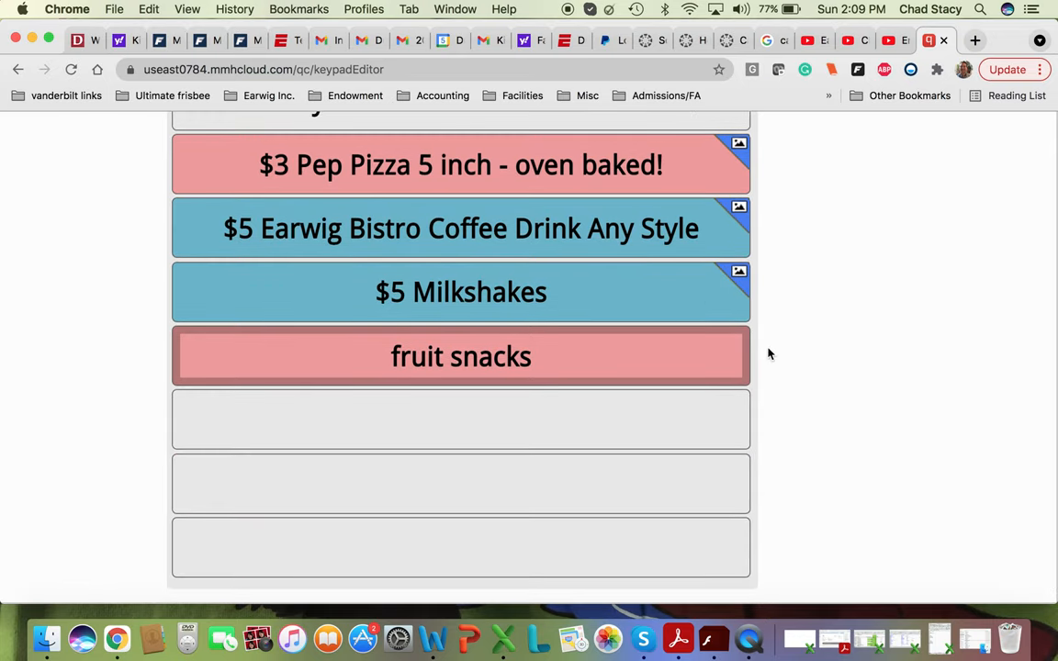
{"action": "mouse_move", "coordinate": [805, 335]}
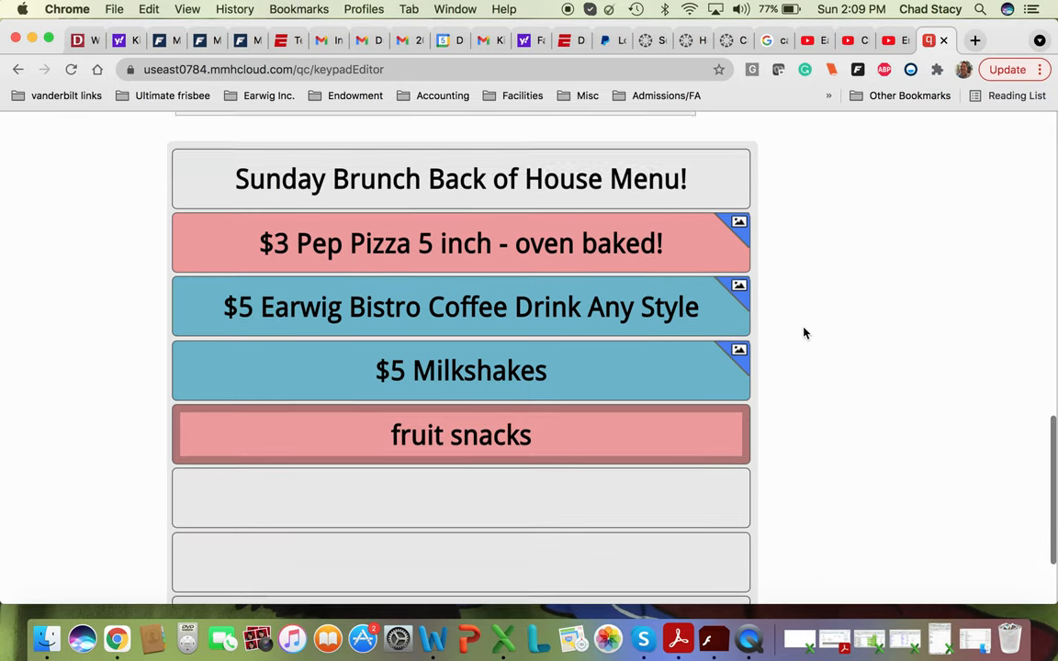
{"action": "left_click", "coordinate": [459, 434]}
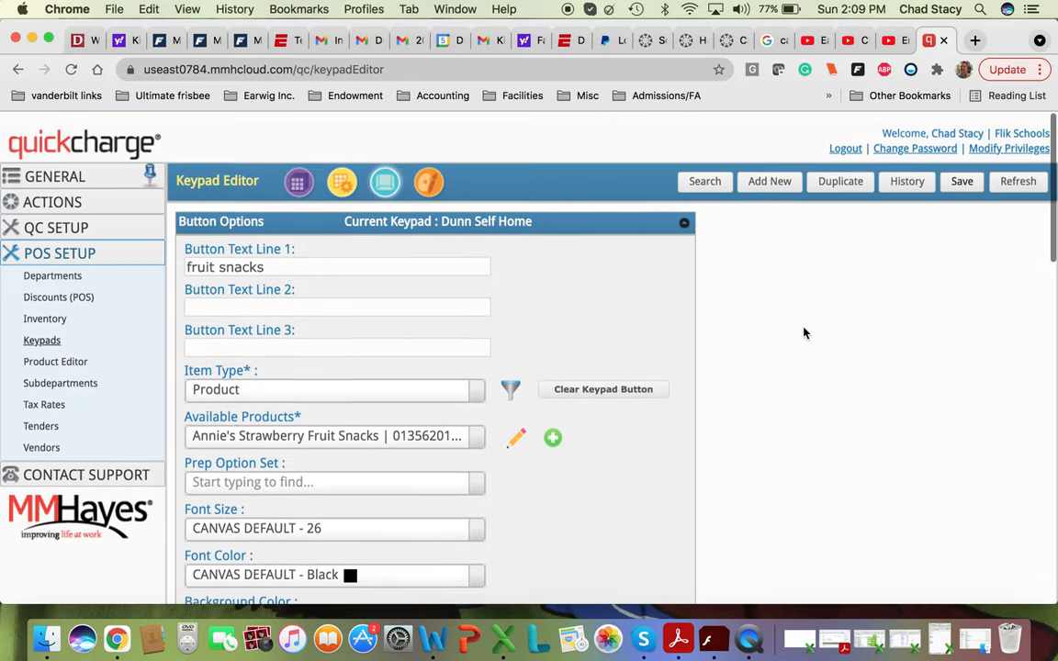